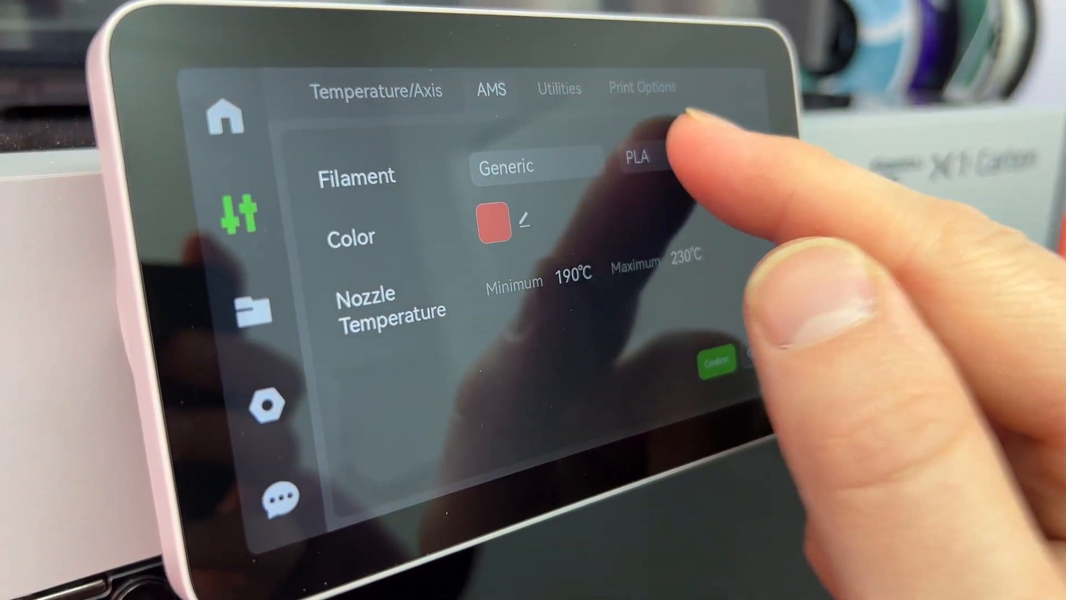
Step: Browse the filament material list on the AMS touchscreen toward Generic PLA
{"action": "left_click", "coordinate": [640, 158]}
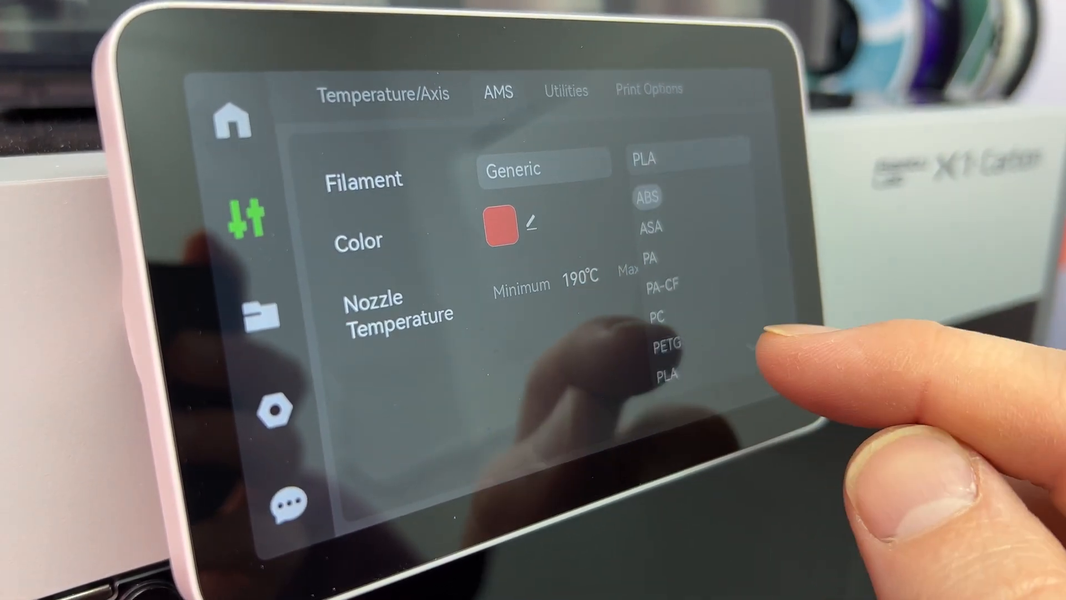
{"action": "scroll", "scroll_direction": "down", "scroll_amount": 3}
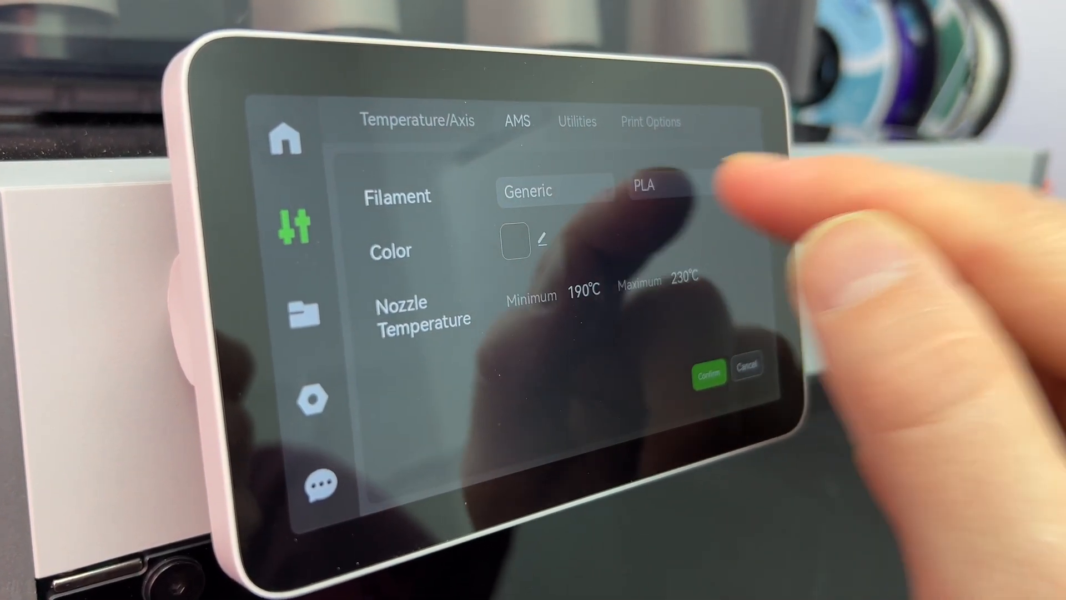
{"action": "left_click", "coordinate": [663, 185]}
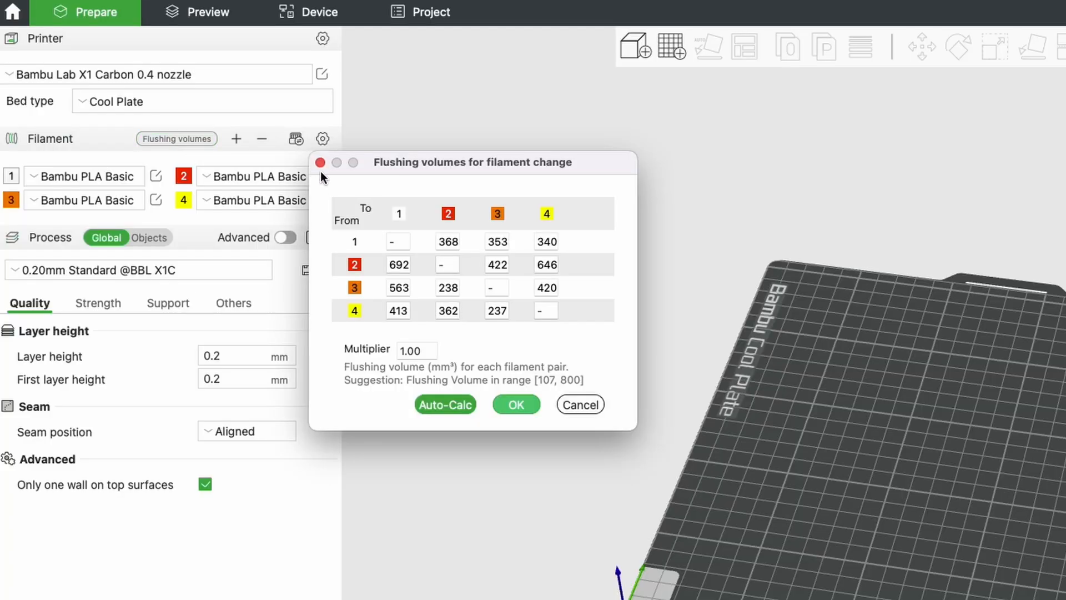
Step: Close the Flushing volumes table, leaving four Bambu PLA Basic slots
{"action": "left_click", "coordinate": [515, 404]}
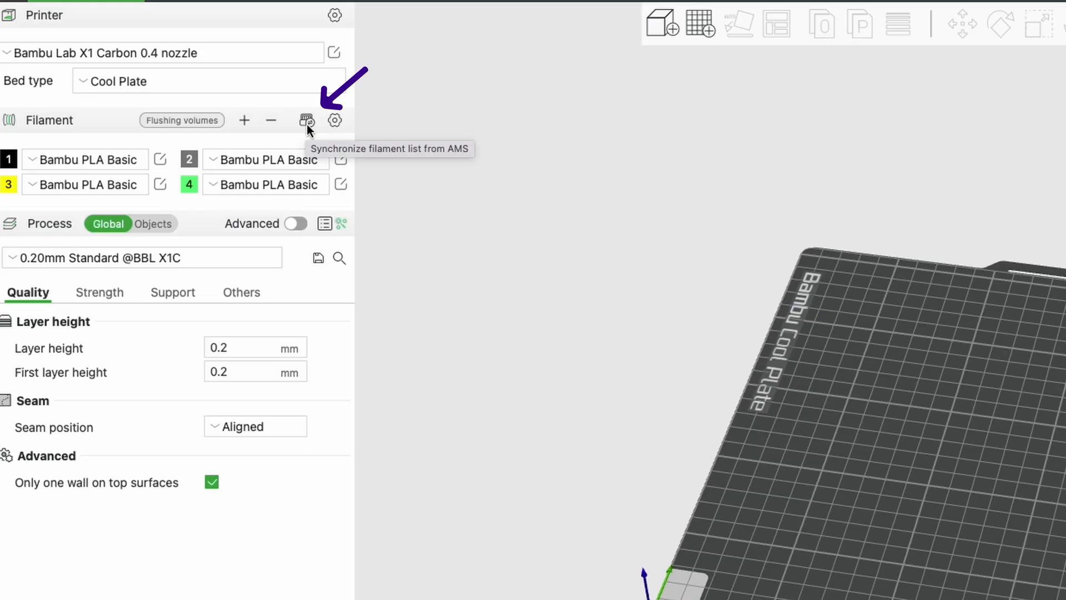
Step: Resync the four filament slots from the AMS as Generic PLA white, red, yellow, orange
{"action": "left_click", "coordinate": [306, 120]}
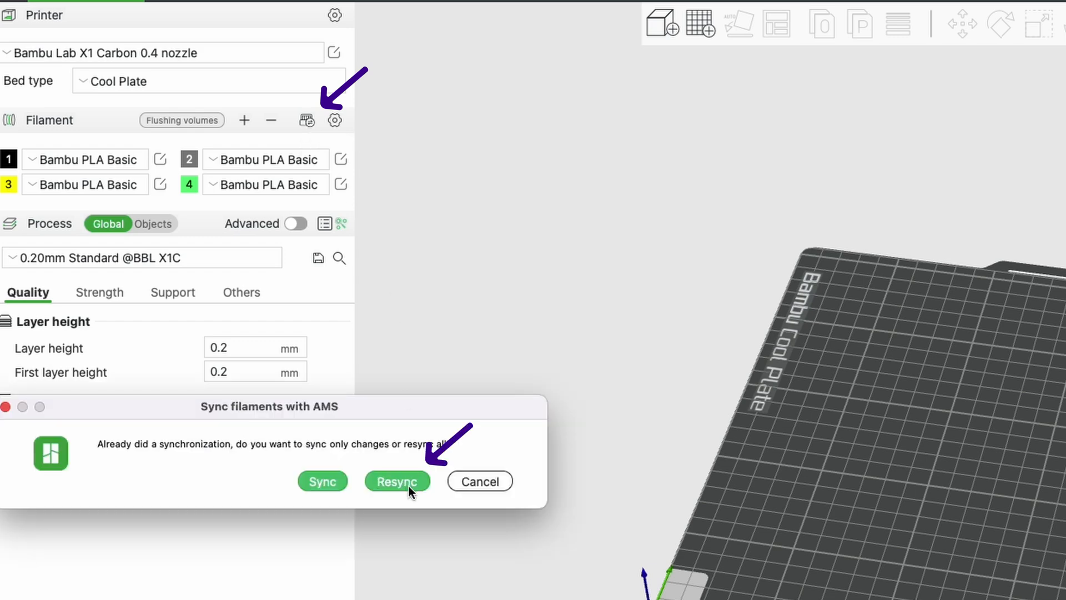
{"action": "left_click", "coordinate": [397, 480]}
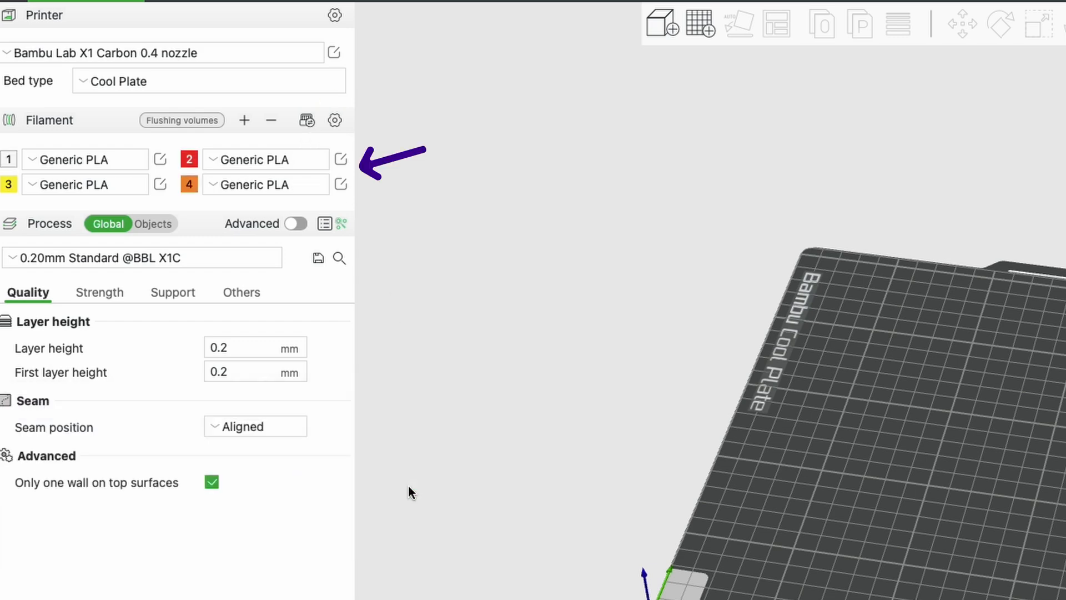
{"action": "left_click", "coordinate": [266, 159]}
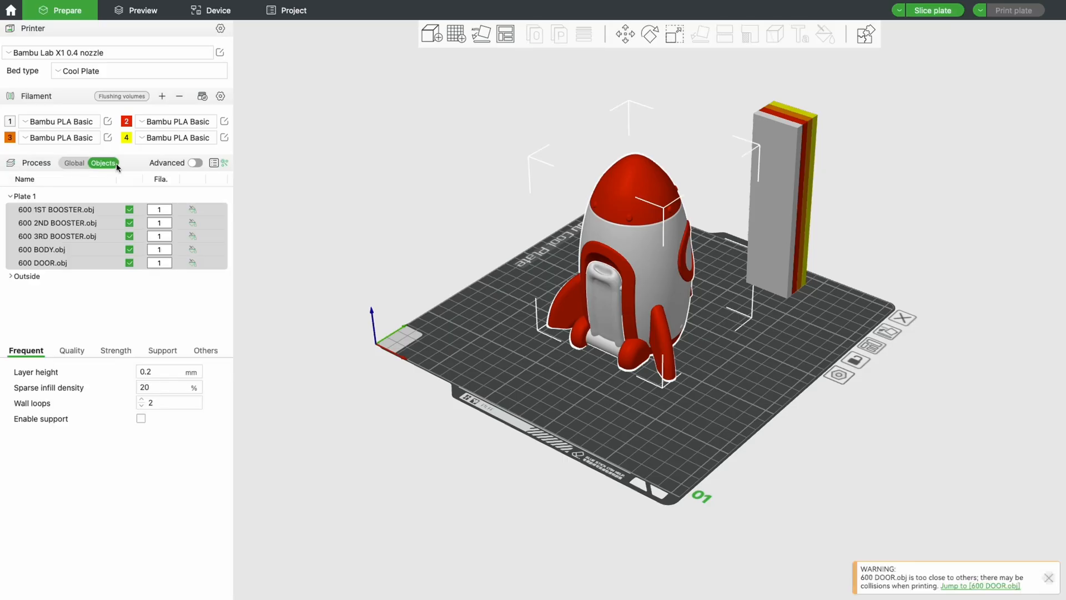
Step: Show size details for the 600 2ND BOOSTER.obj rocket part in the Objects list
{"action": "left_click", "coordinate": [57, 223]}
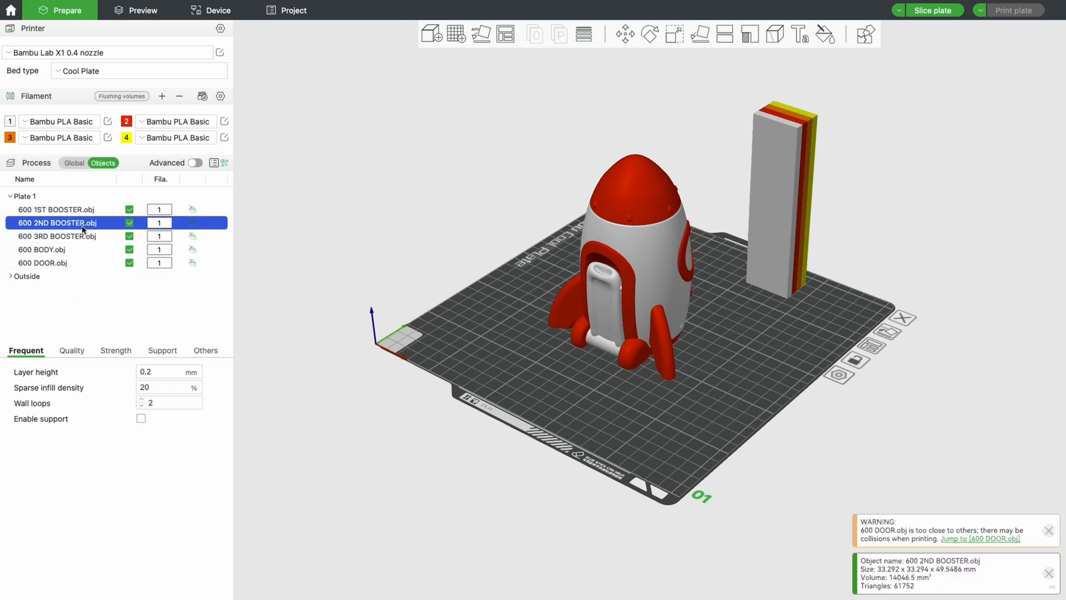